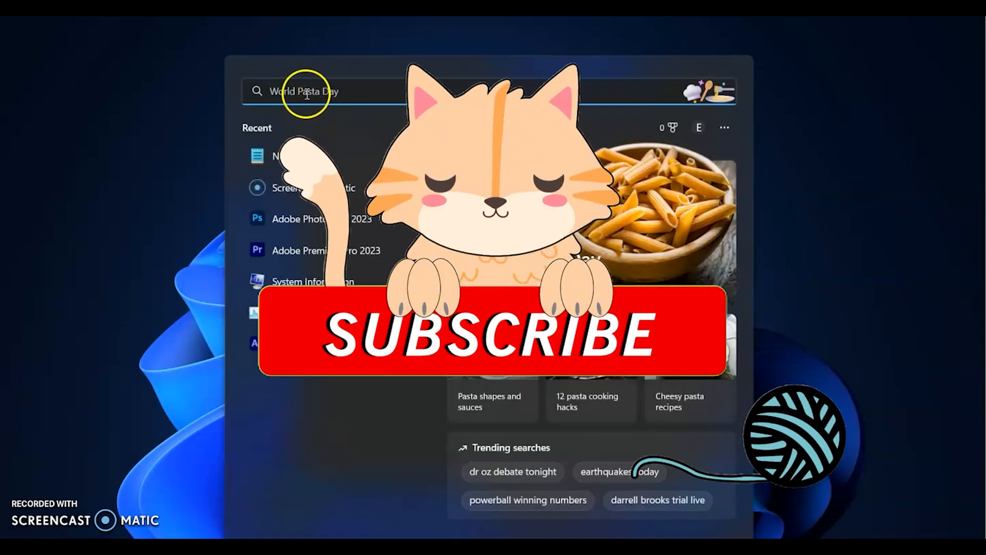
Step: Search Windows for 'registry editor' / 'regedit' and launch Registry Editor
type("registry editor")
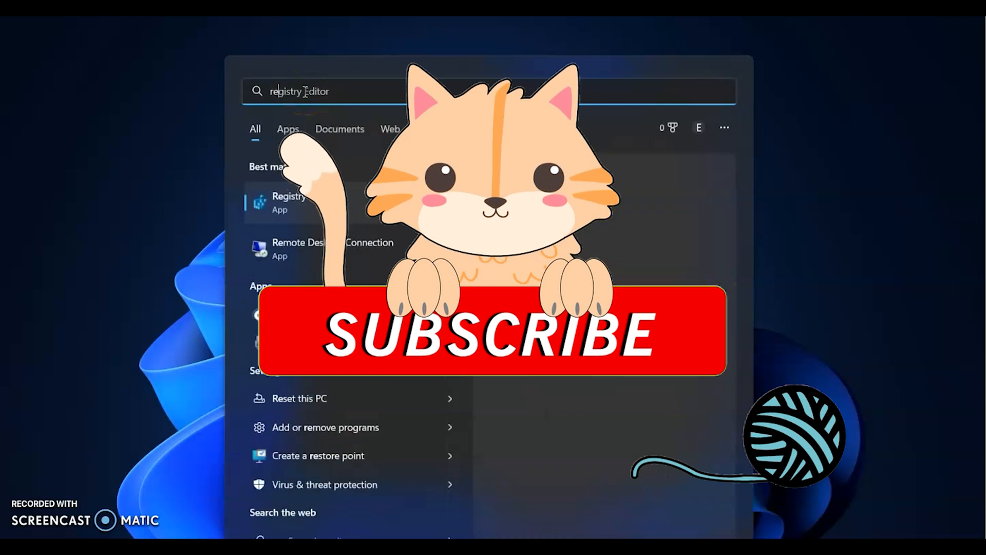
type("regedit")
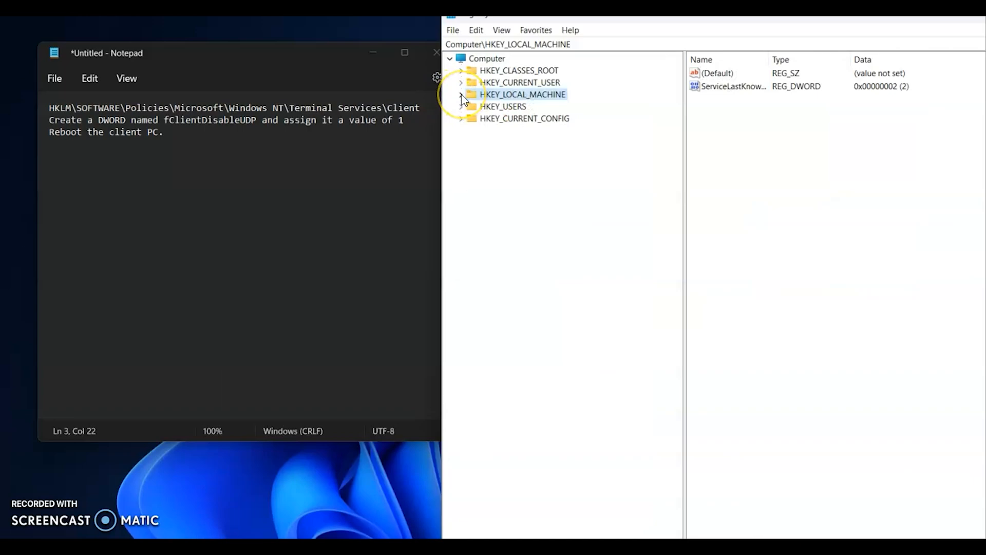
Step: Expand HKEY_LOCAL_MACHINE and SOFTWARE down to the Policies key
left_click(461, 94)
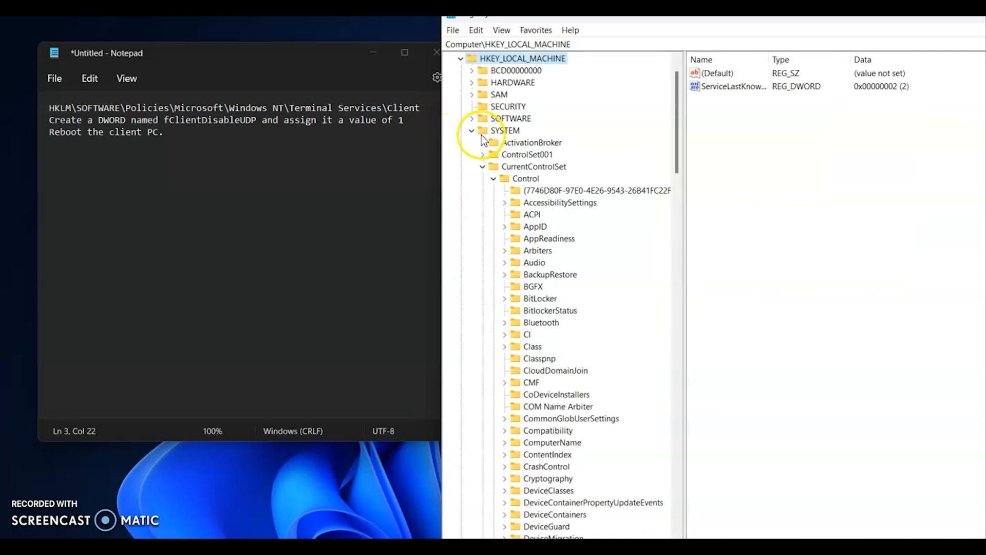
left_click(471, 130)
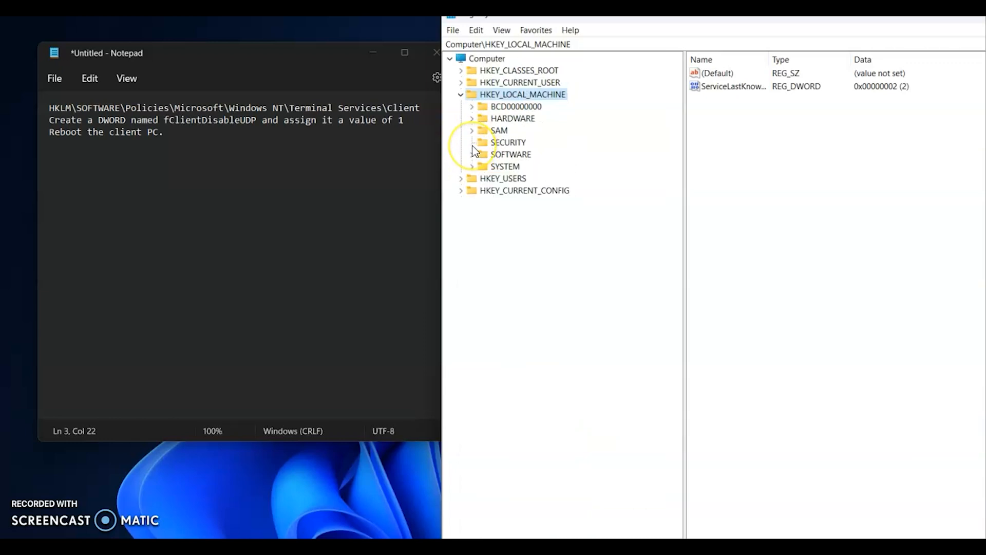
left_click(471, 154)
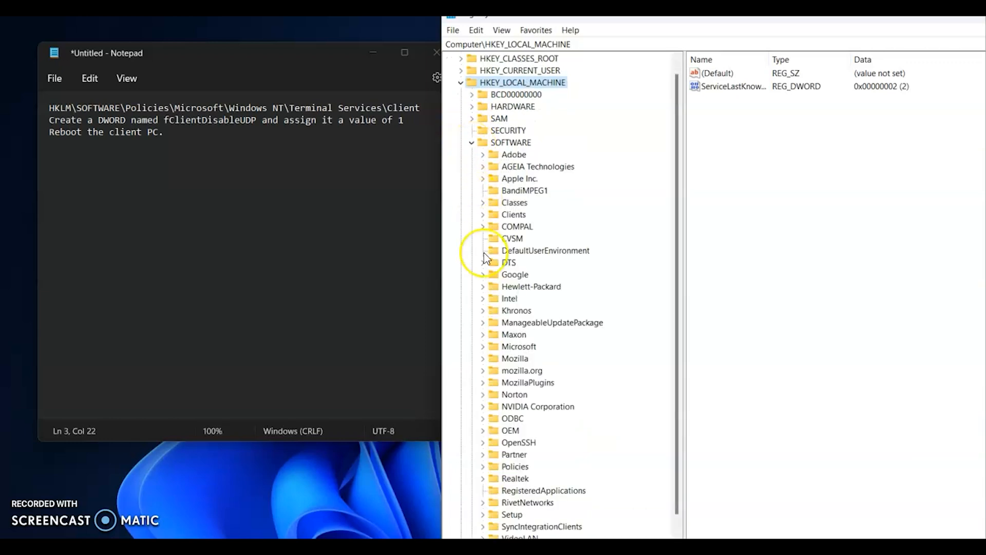
mouse_move(613, 403)
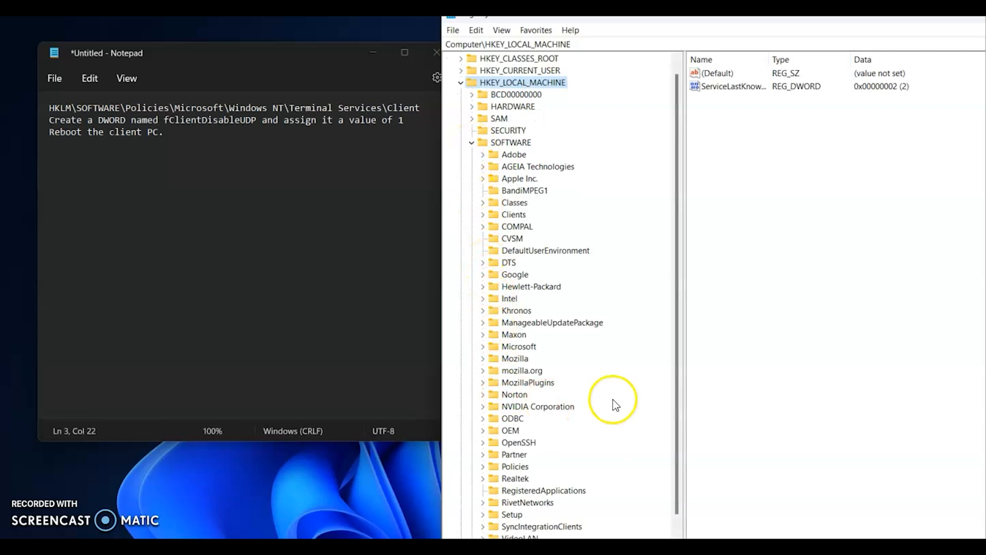
left_click(552, 322)
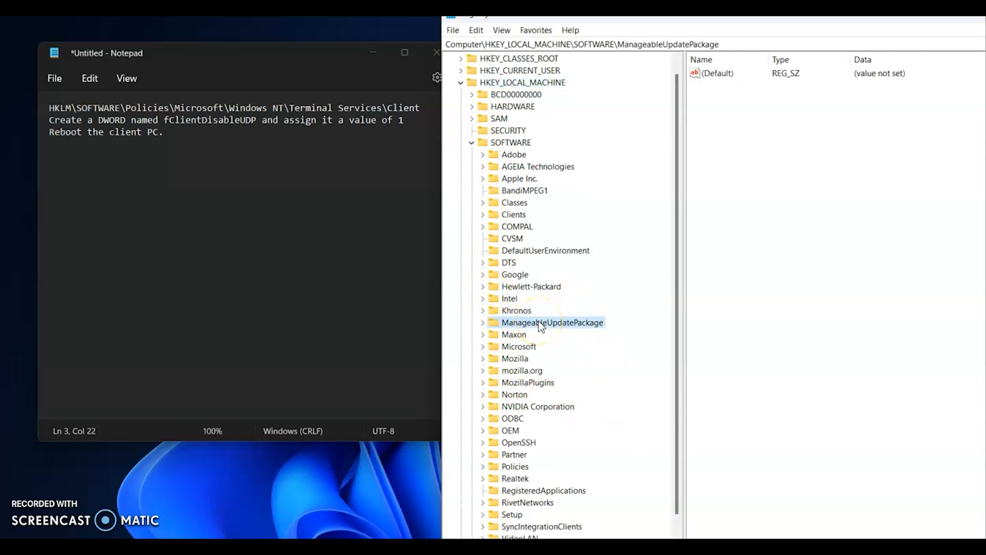
left_click(515, 466)
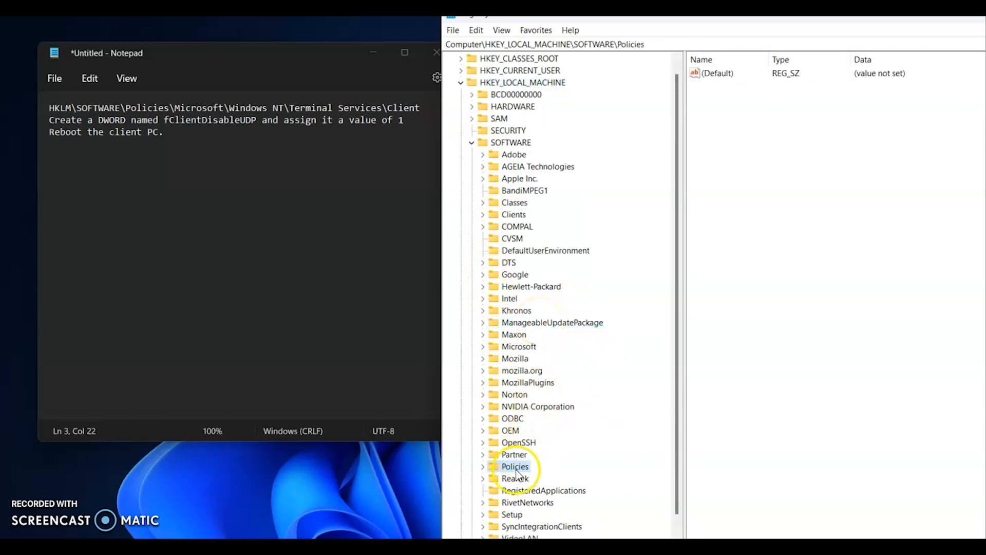
left_click(483, 466)
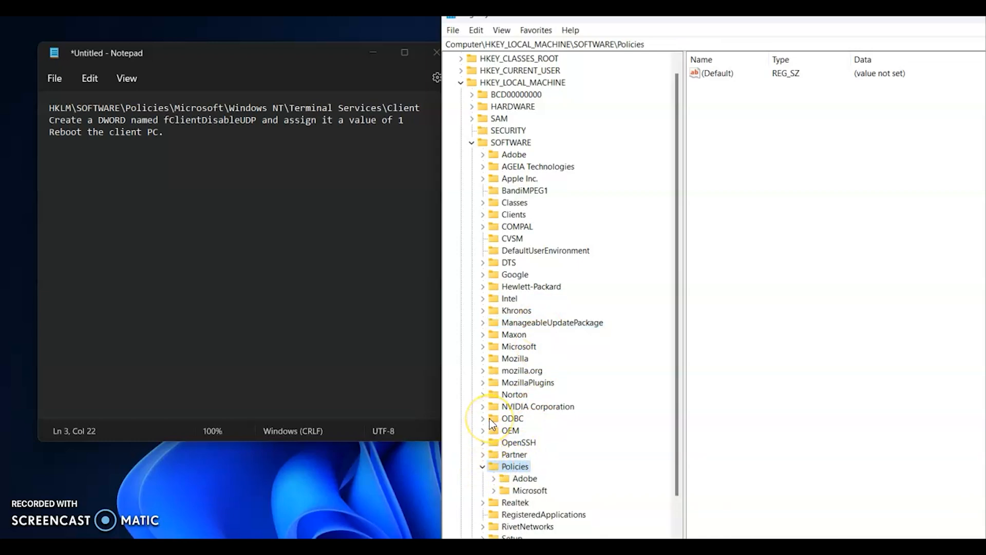
Step: Expand Microsoft > Windows NT > Terminal Services and open the Client key
left_click(529, 491)
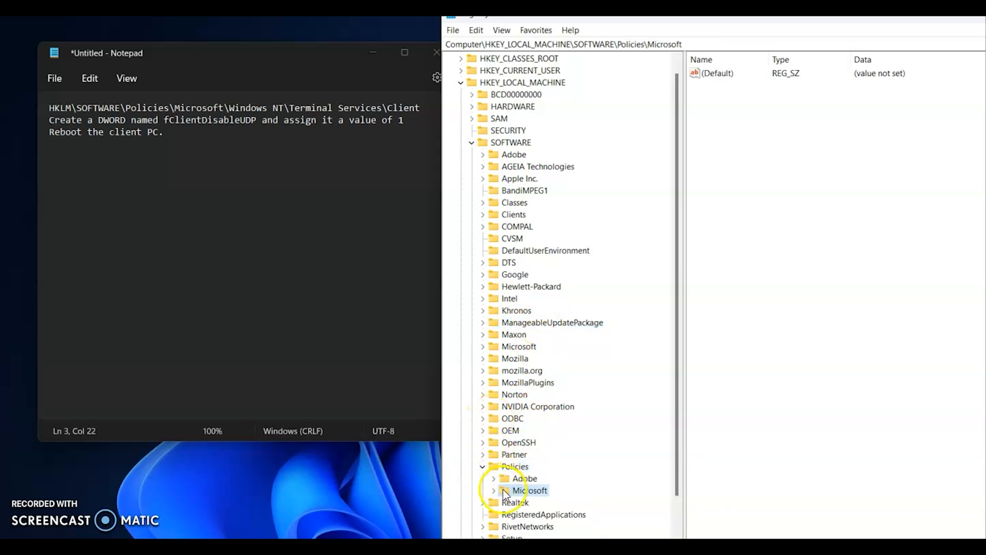
left_click(494, 491)
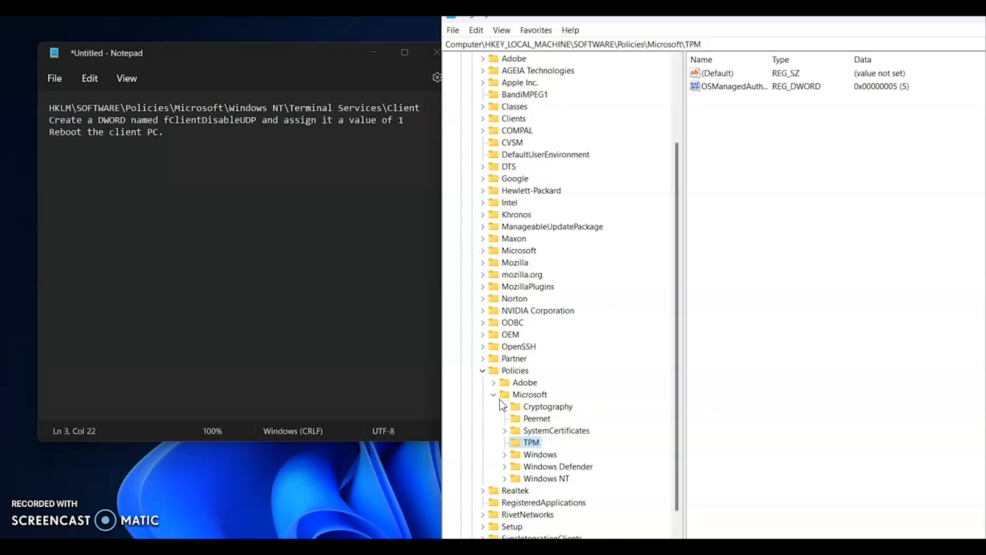
left_click(505, 478)
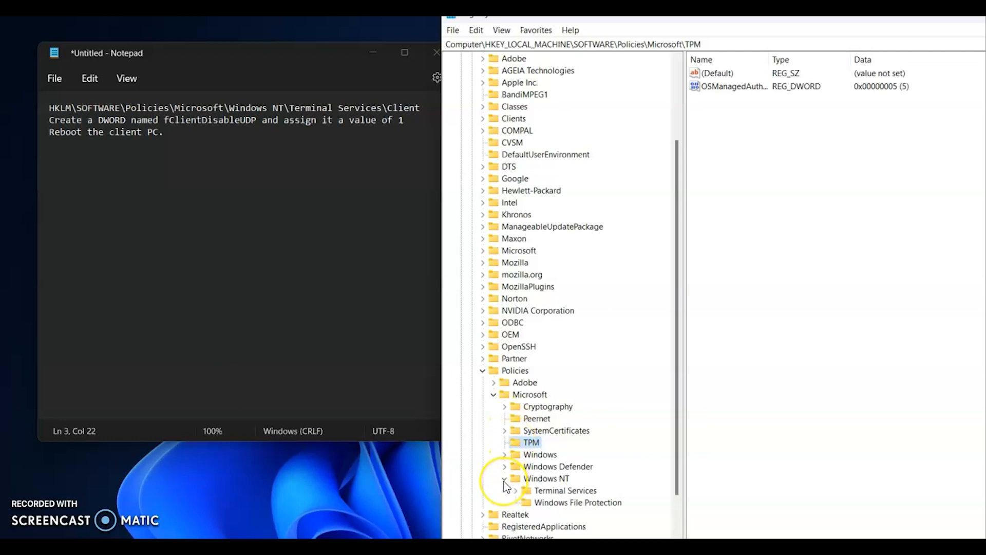
left_click(505, 479)
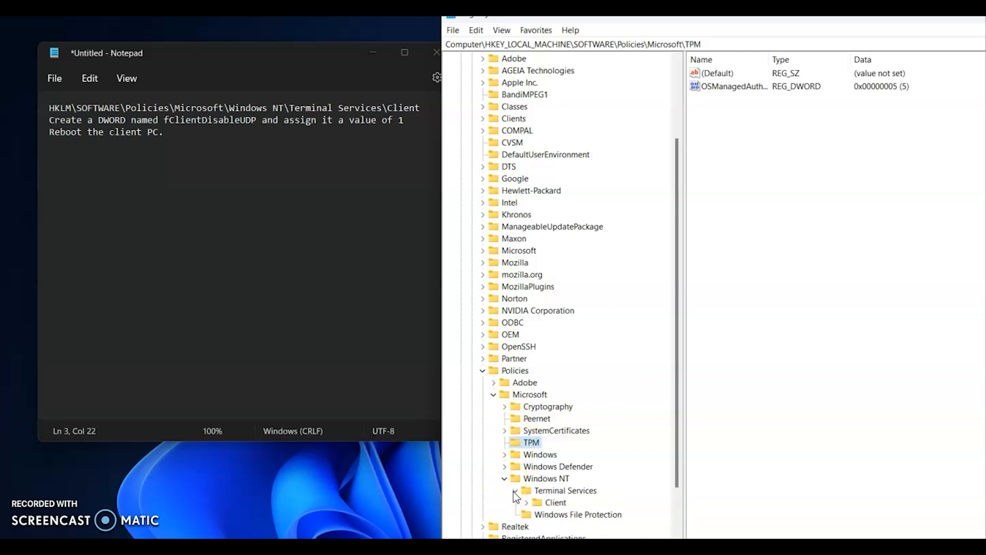
left_click(517, 501)
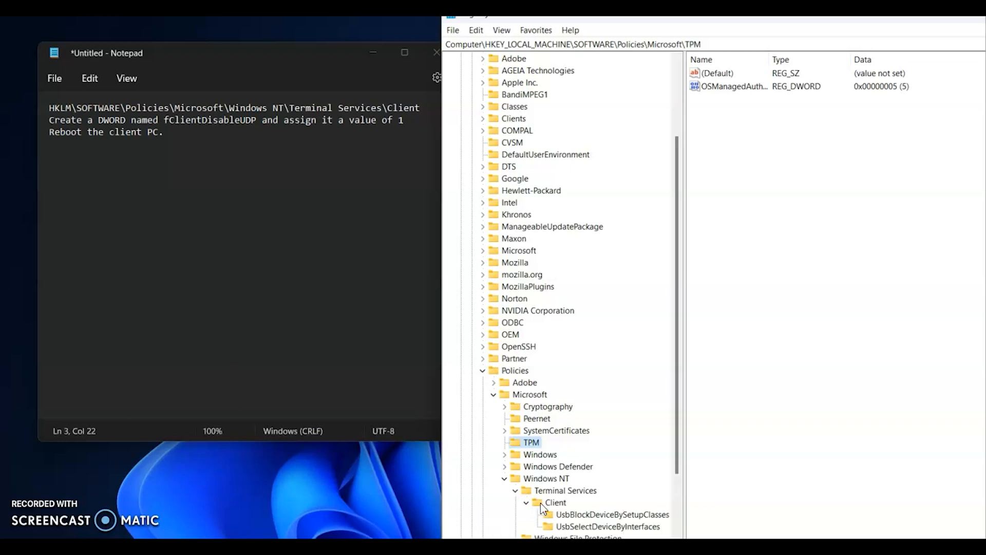
left_click(555, 502)
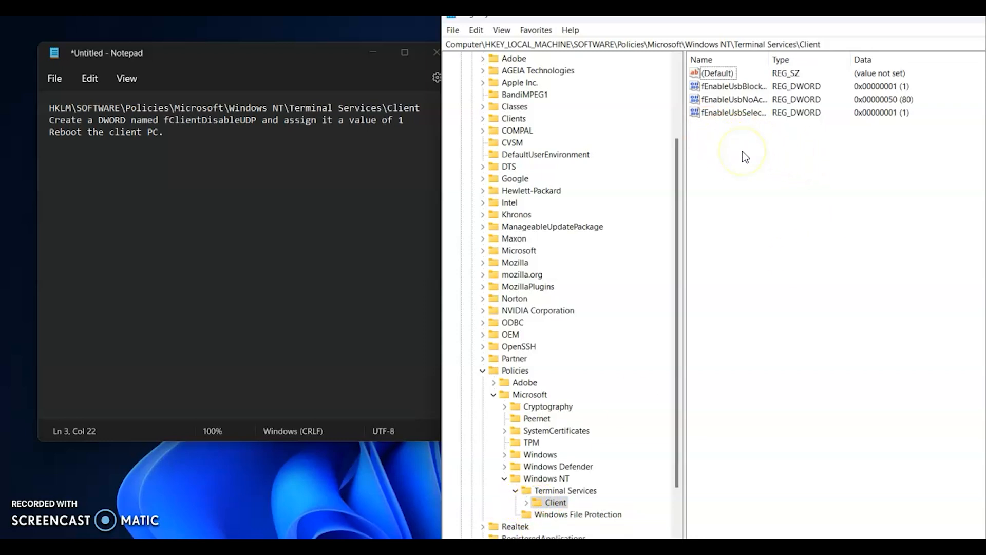
Step: Create a new DWORD (32-bit) value named fClientDisableUDP in the Client key
right_click(743, 156)
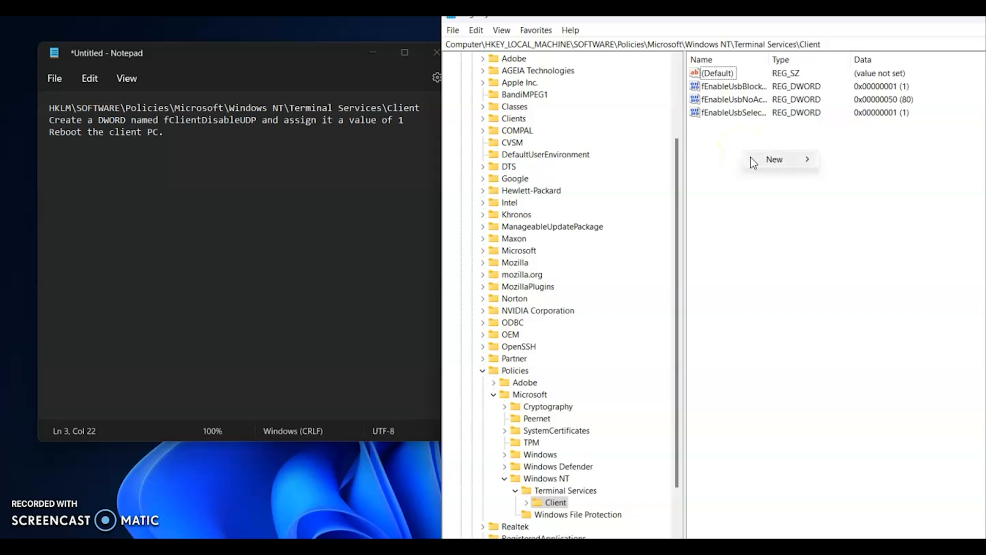
left_click(773, 159)
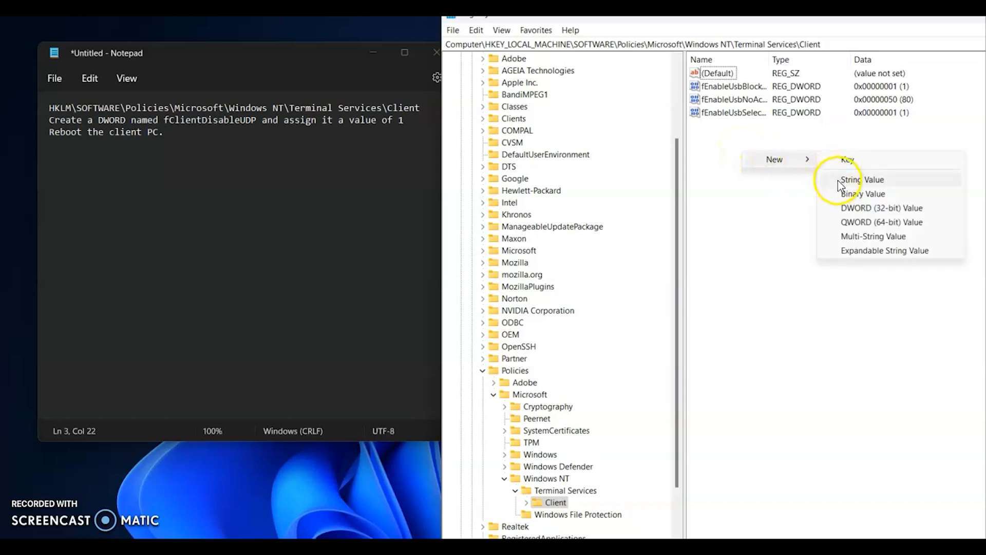
left_click(882, 207)
type("fClie")
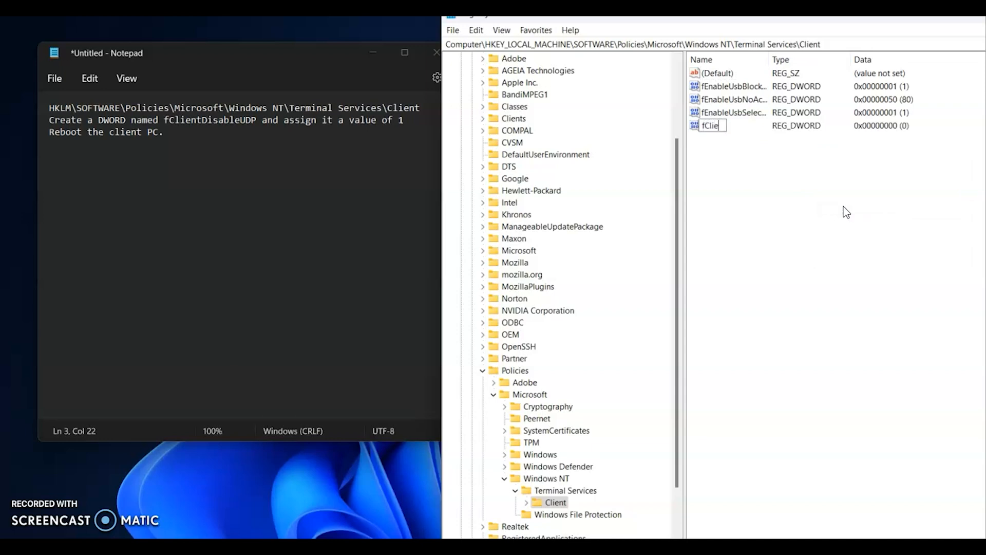
type("ntDisa")
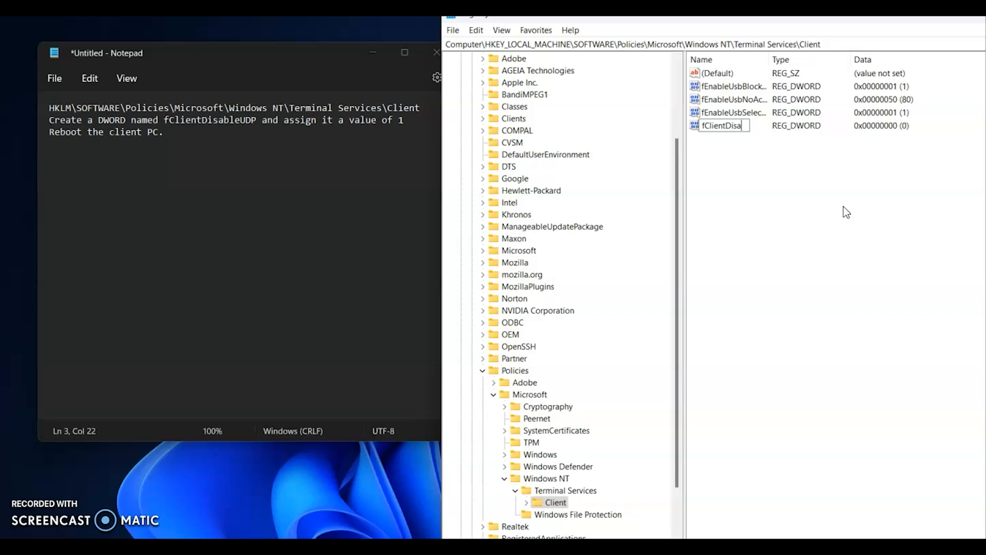
type("le")
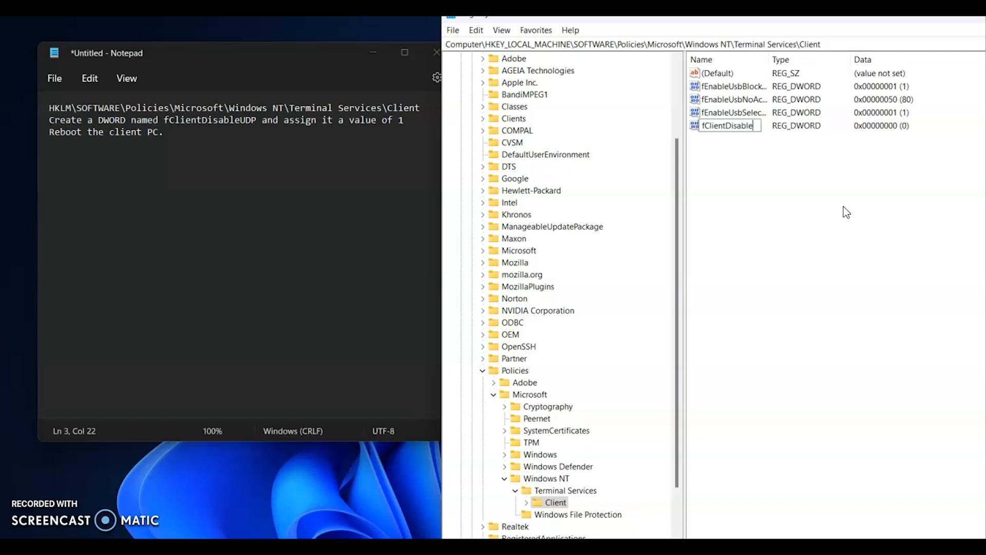
type("UDP")
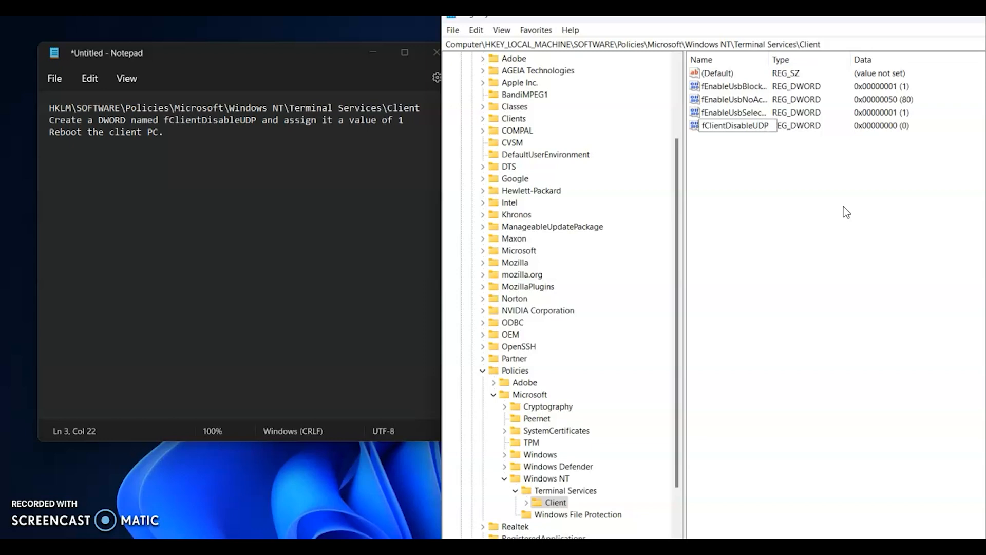
left_click(735, 126)
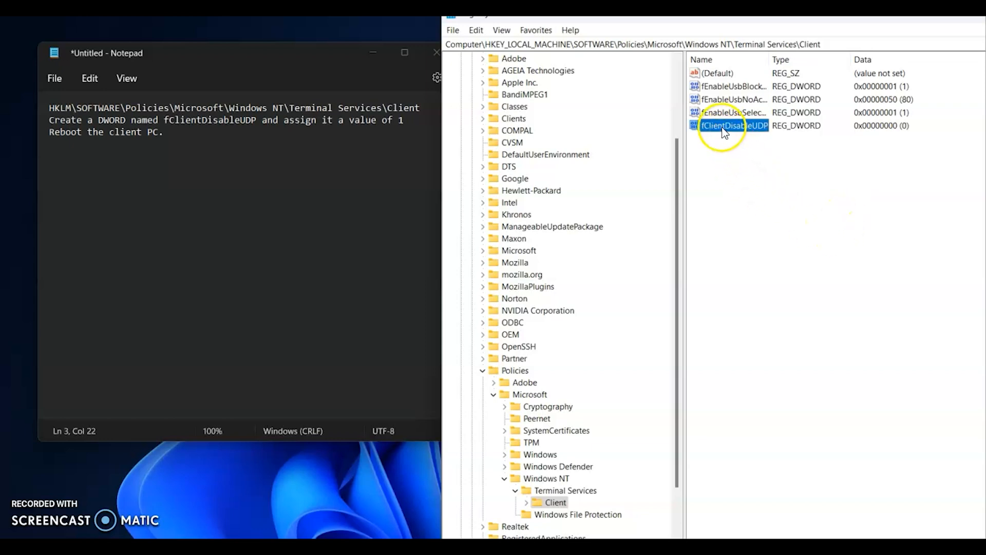
Step: Set fClientDisableUDP's value data to 1
double_click(734, 125)
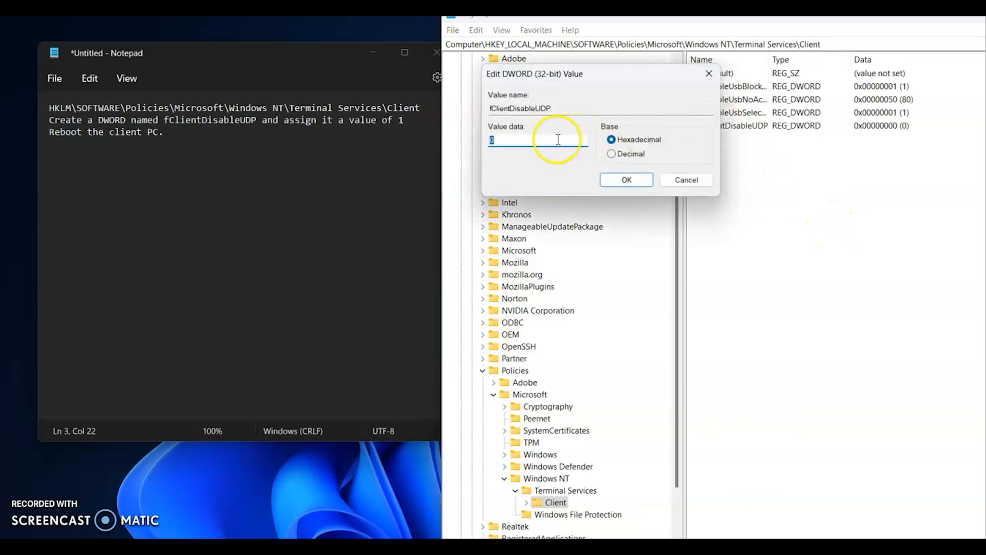
type("1")
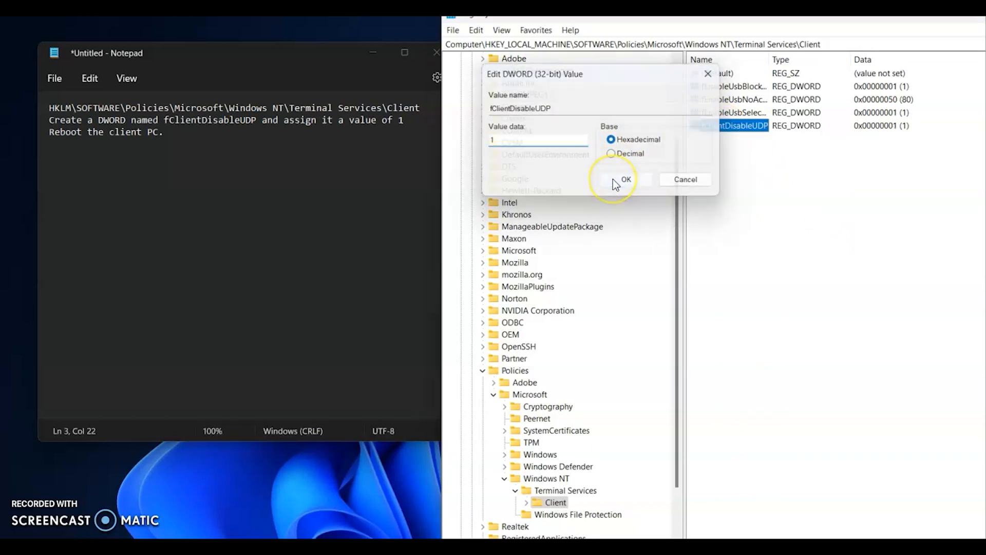
left_click(623, 179)
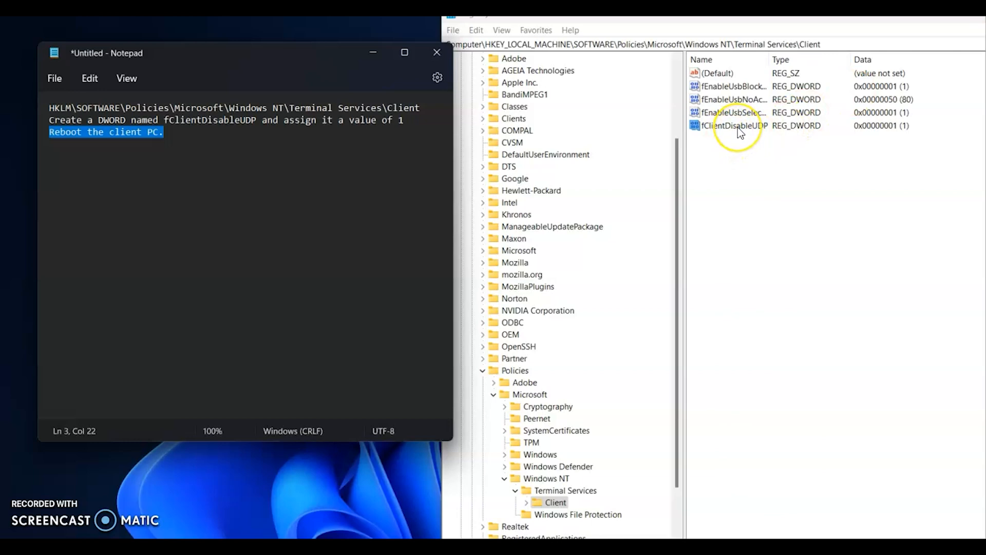
right_click(734, 125)
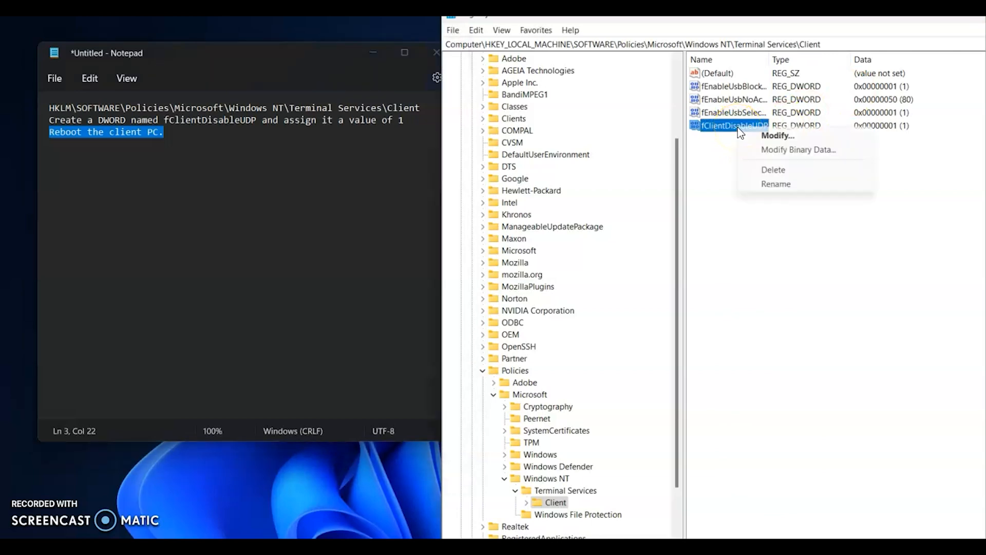
left_click(704, 174)
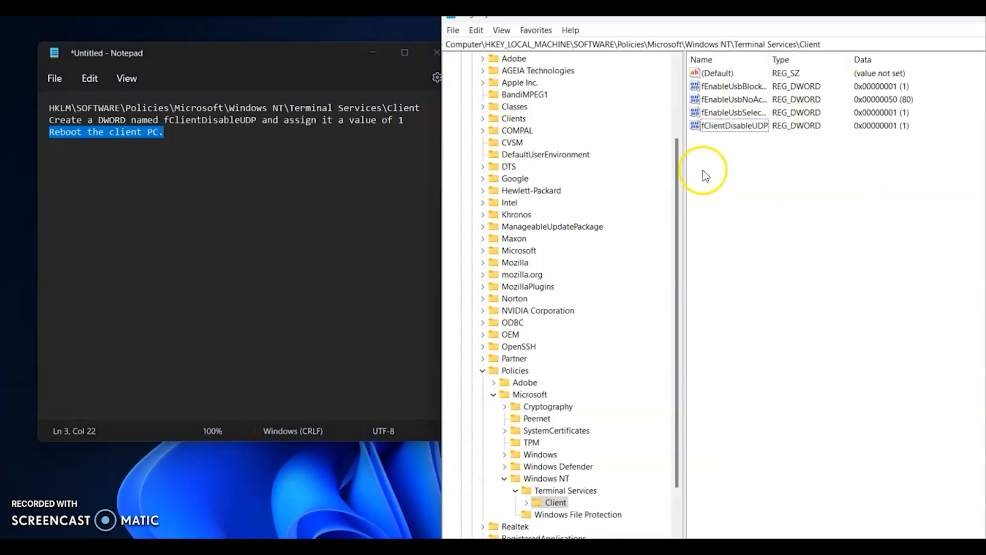